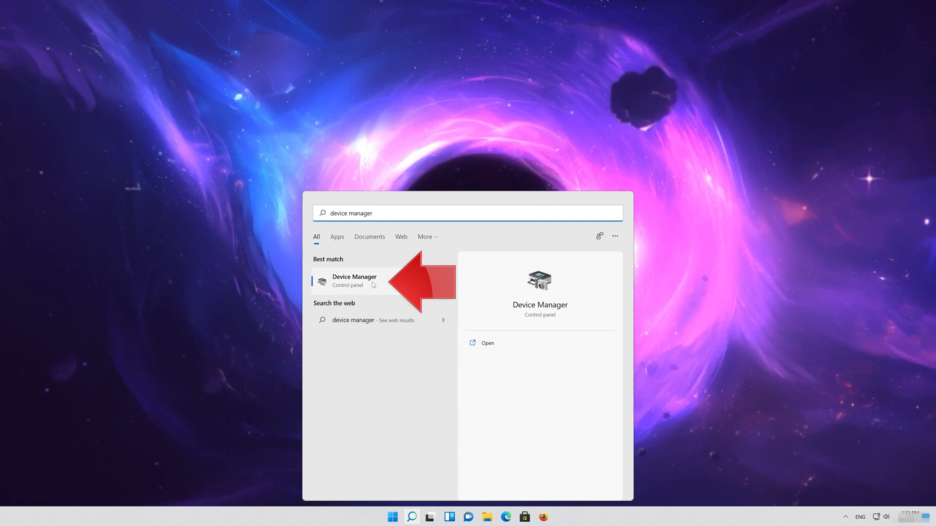
# Step: Open Device Manager, expand Display adapters, and right-click the NVIDIA GeForce RTX card
pyautogui.click(354, 281)
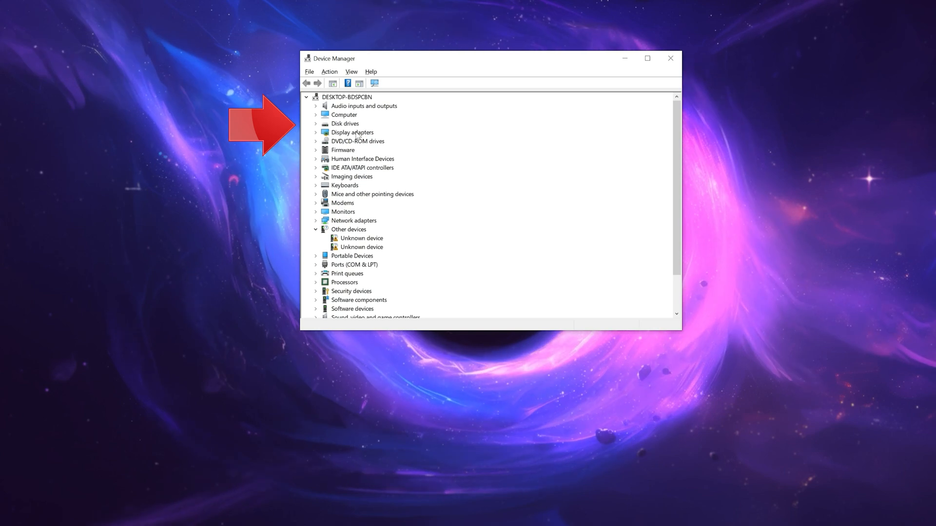
pyautogui.click(316, 132)
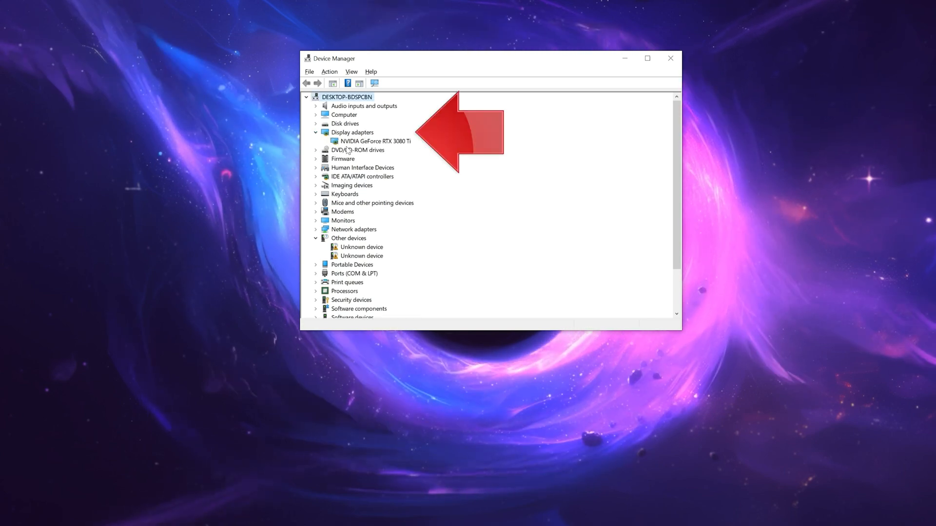
pyautogui.rightClick(374, 141)
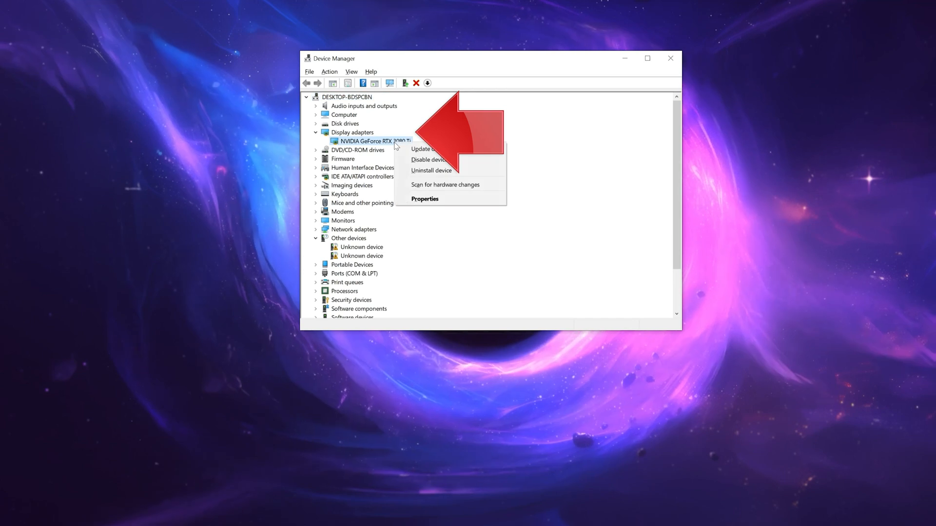
pyautogui.moveTo(424, 199)
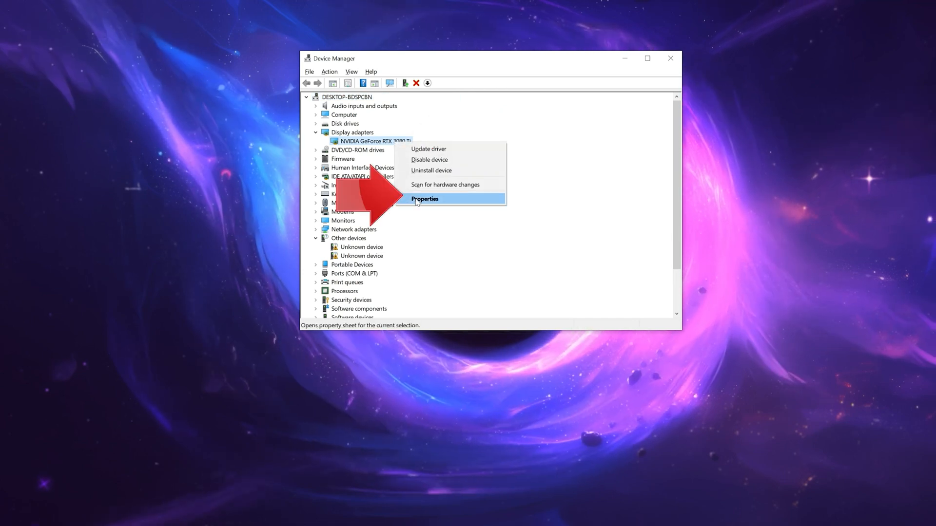
pyautogui.moveTo(448, 210)
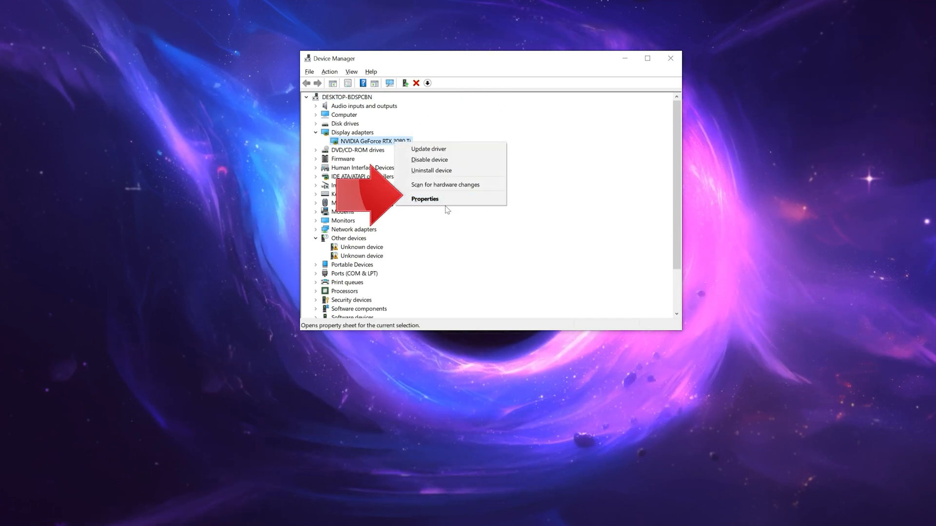
# Step: Open the RTX 3080 Ti's Properties and show its Driver tab (version 30.0.14.7141)
pyautogui.click(426, 199)
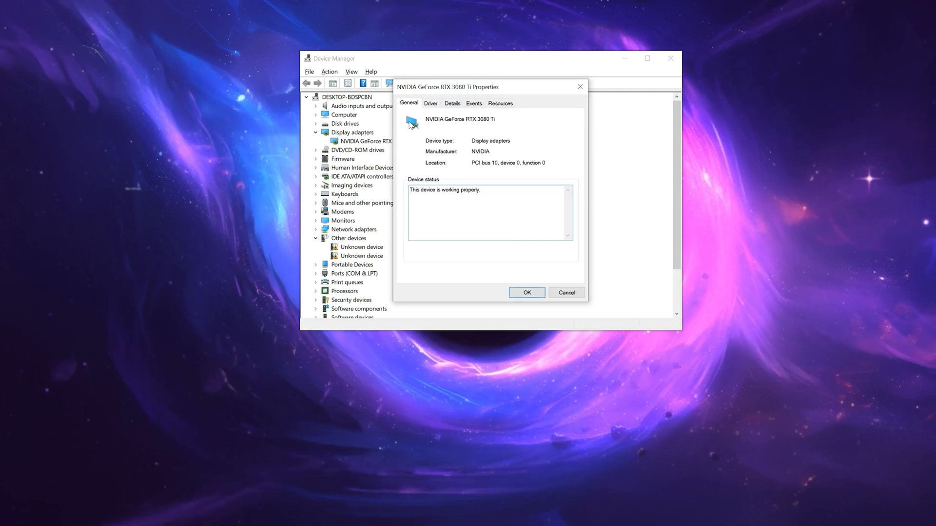
pyautogui.click(431, 103)
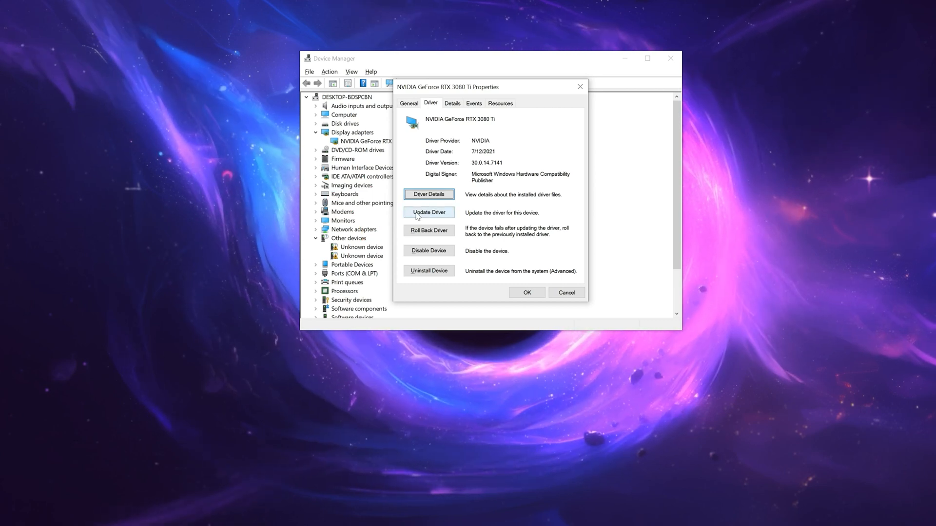
# Step: Run Update Driver with automatic search for the RTX 3080 Ti
pyautogui.click(428, 212)
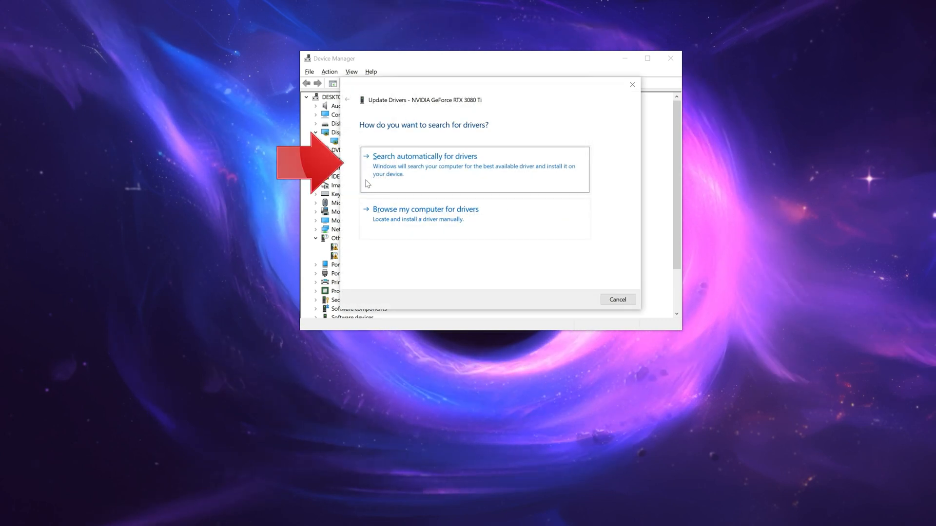
pyautogui.moveTo(523, 171)
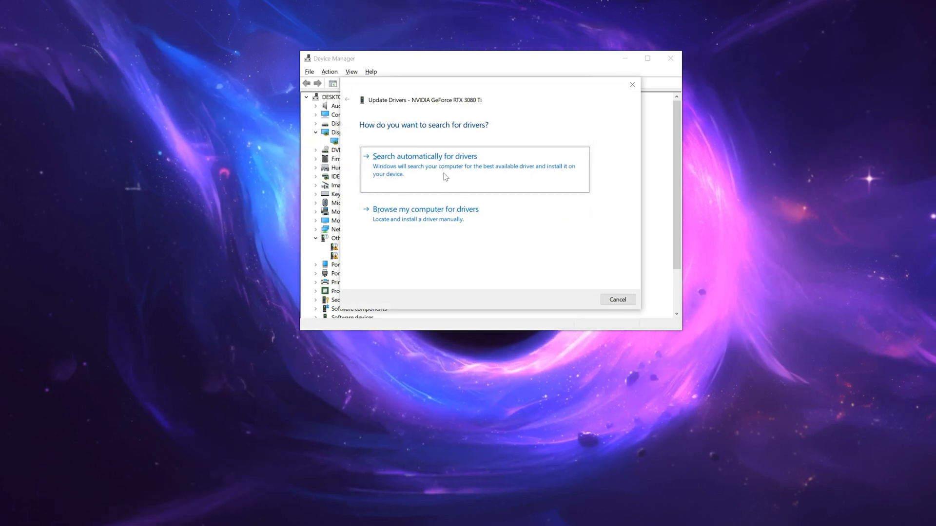
pyautogui.click(424, 165)
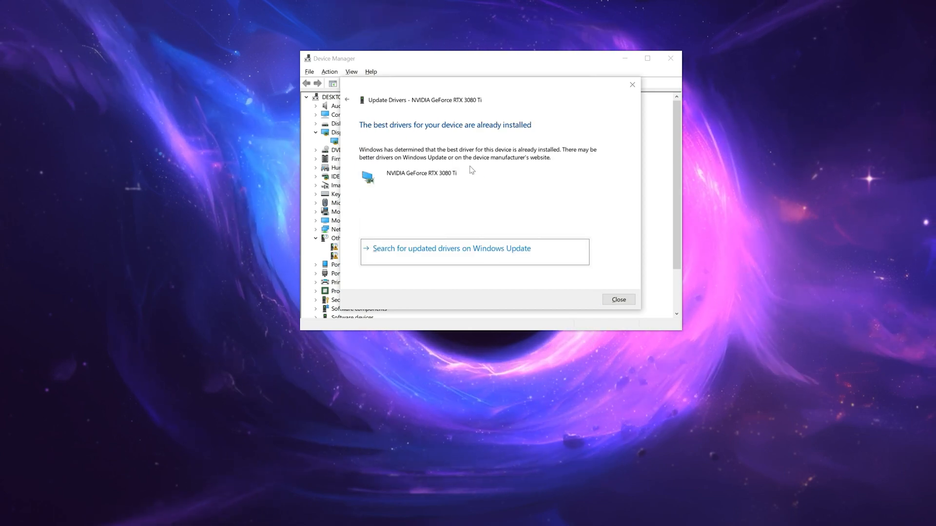
pyautogui.moveTo(427, 177)
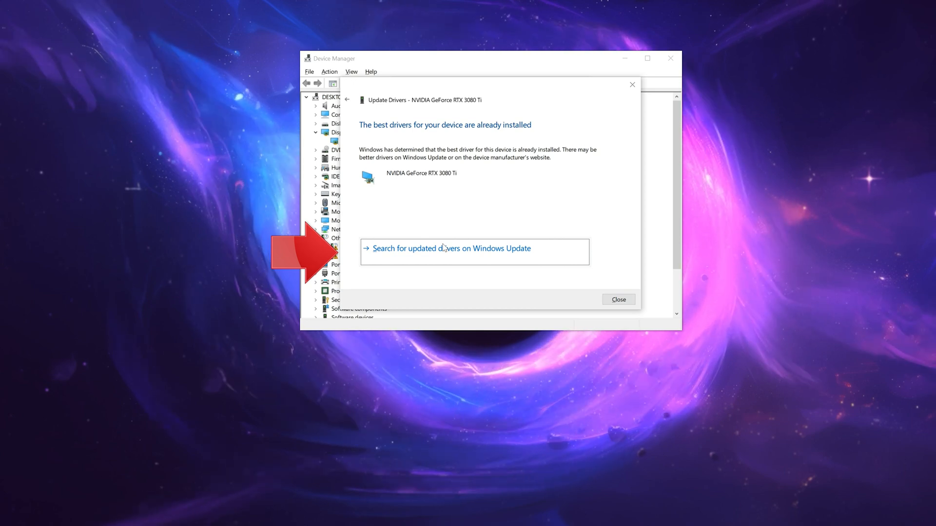
pyautogui.moveTo(619, 299)
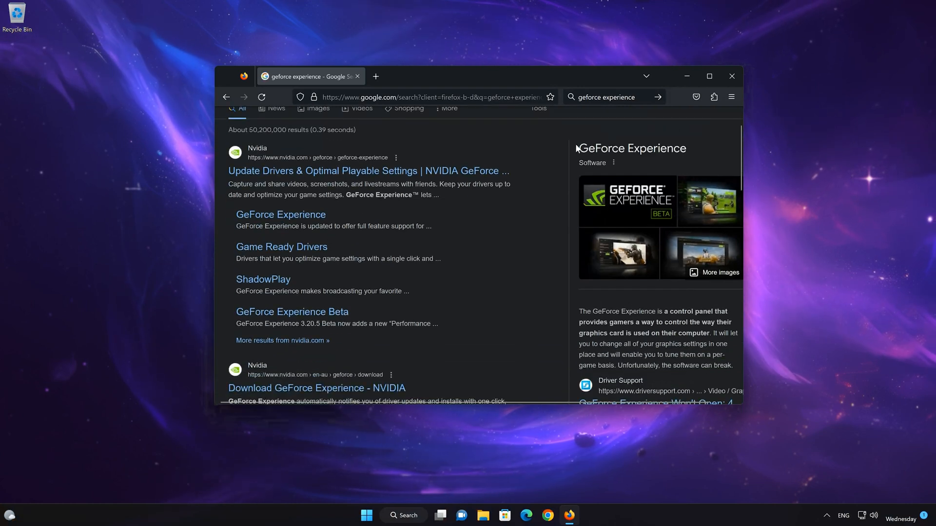
pyautogui.moveTo(358, 173)
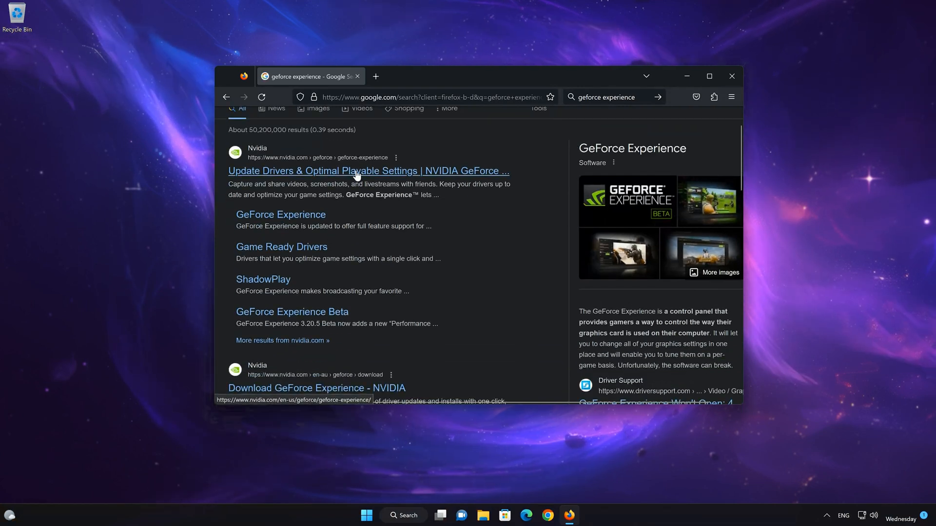
# Step: Open NVIDIA's GeForce Experience page and download GeForce_Experience_v3.27.0.112.exe
pyautogui.click(368, 171)
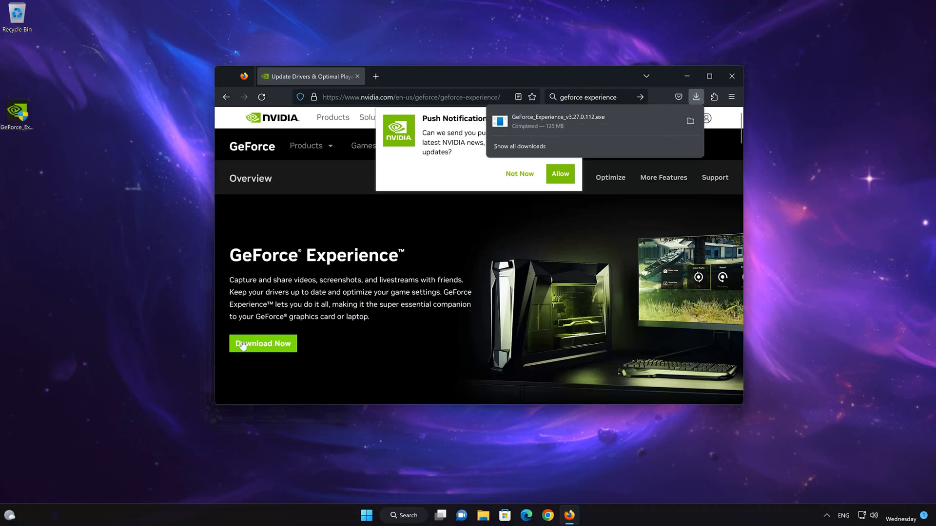
# Step: Launch the GeForce Experience installer from the desktop and approve the User Account Control prompt
pyautogui.click(731, 76)
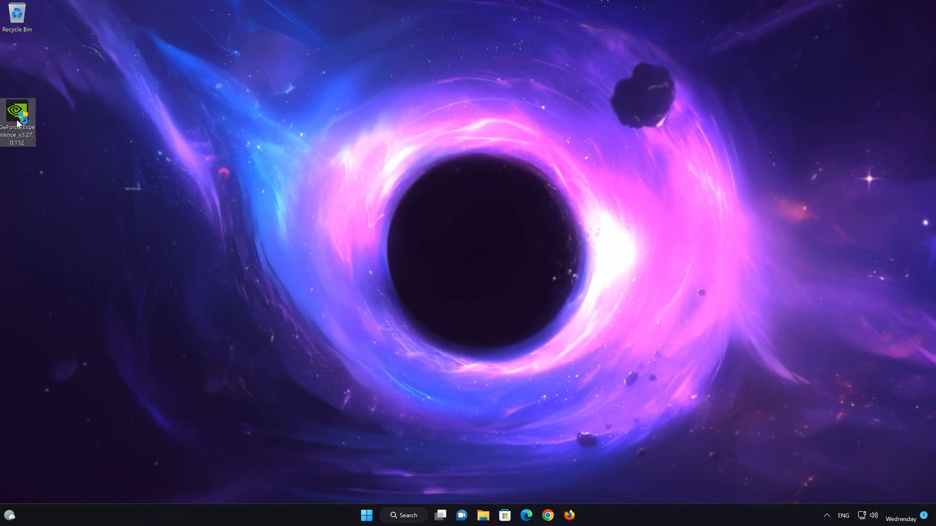
pyautogui.doubleClick(18, 117)
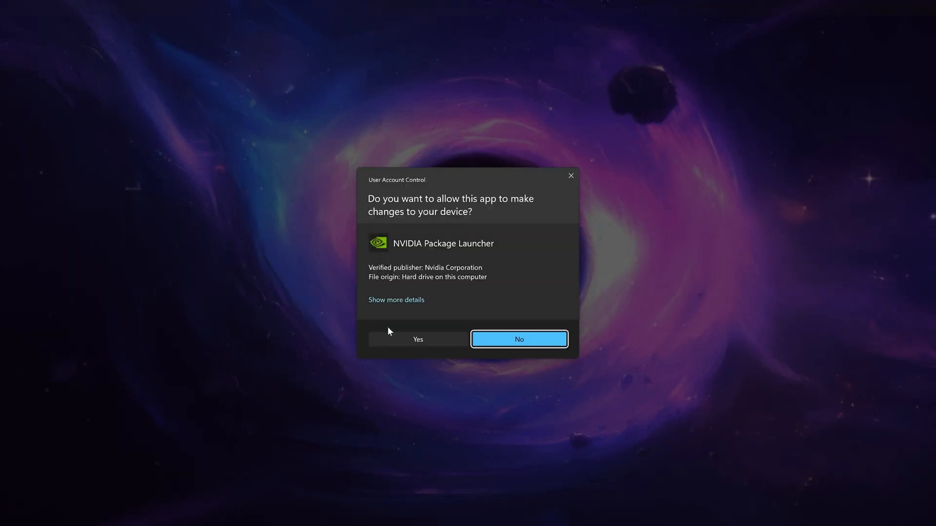
pyautogui.click(417, 339)
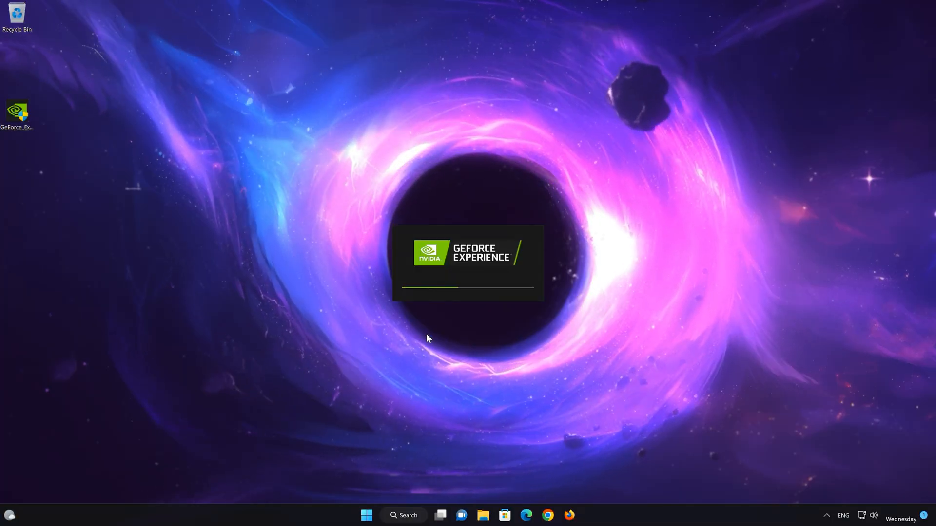